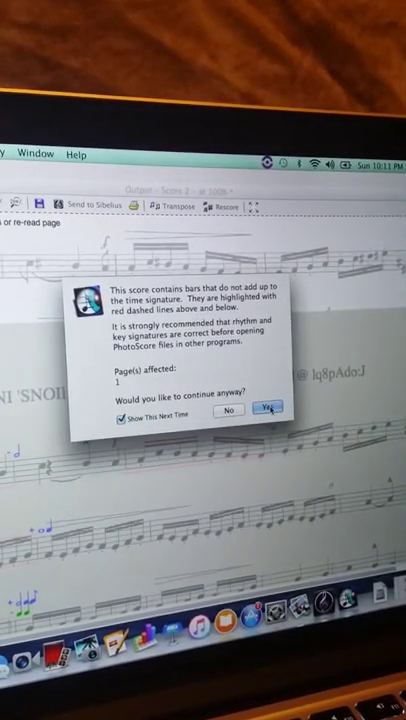
- Accept the time-signature bar-length warning so the scanned score continues into Sibelius 7.5
{"action": "left_click", "coordinate": [263, 409]}
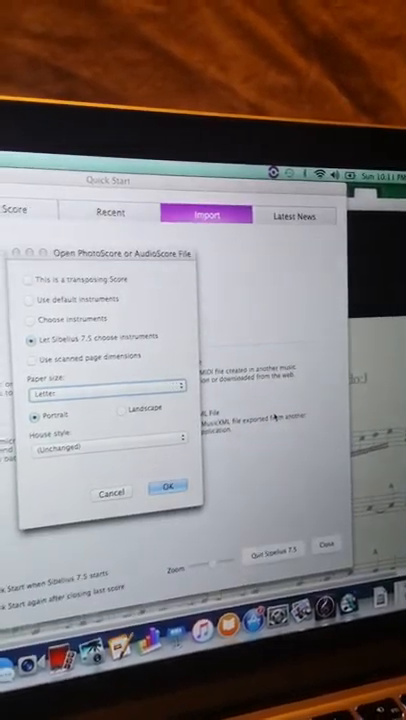